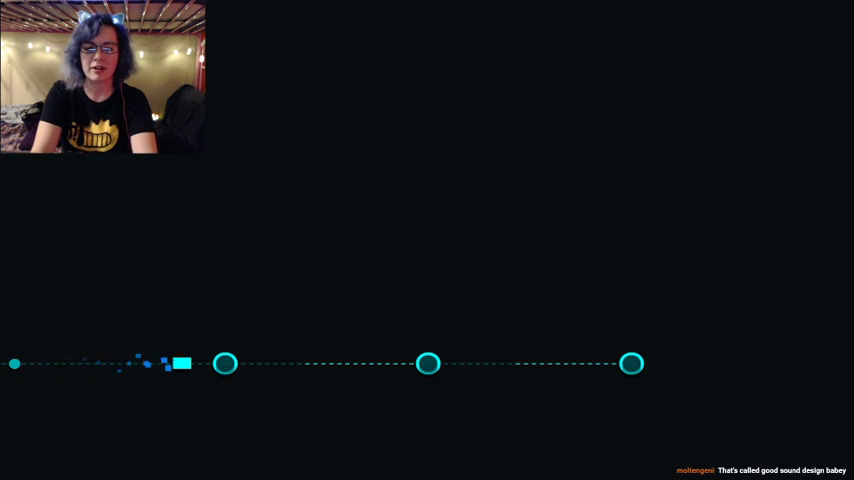
# Select the first map node, the Chronos level by Danimal Cannon & Zef
pyautogui.click(224, 364)
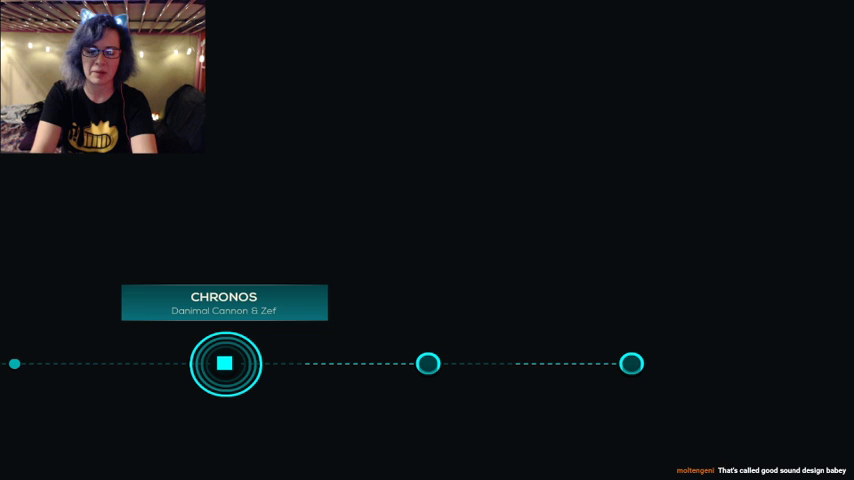